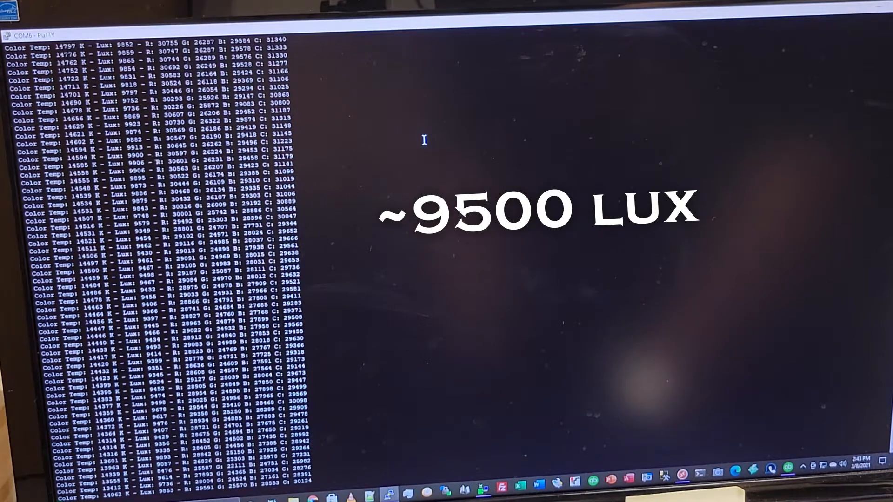
{"action": "scroll", "scroll_direction": "down", "scroll_amount": 3}
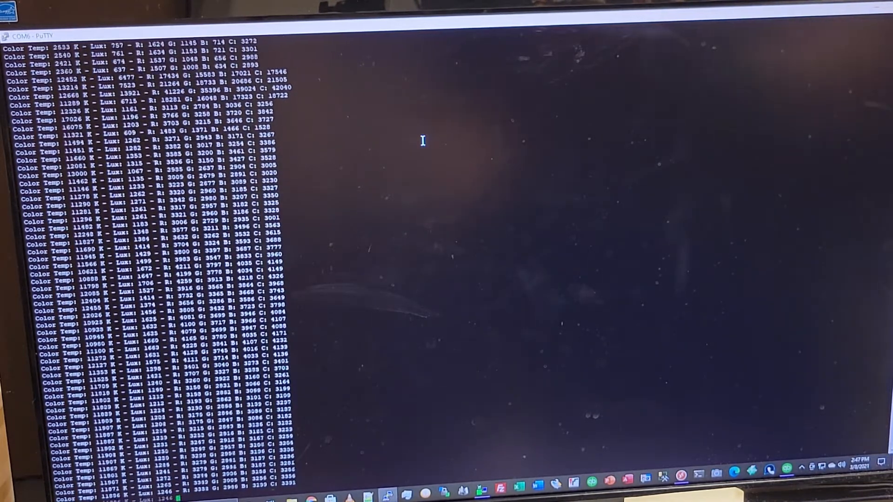
{"action": "scroll", "scroll_direction": "down", "scroll_amount": 3}
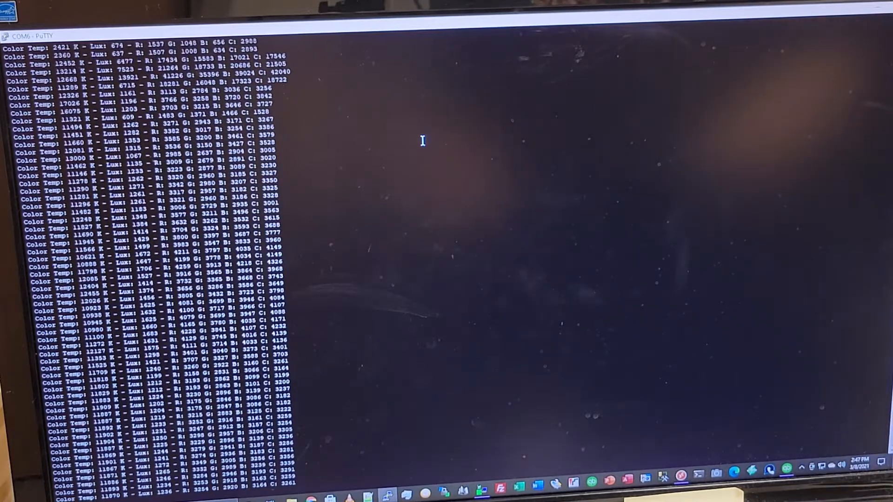